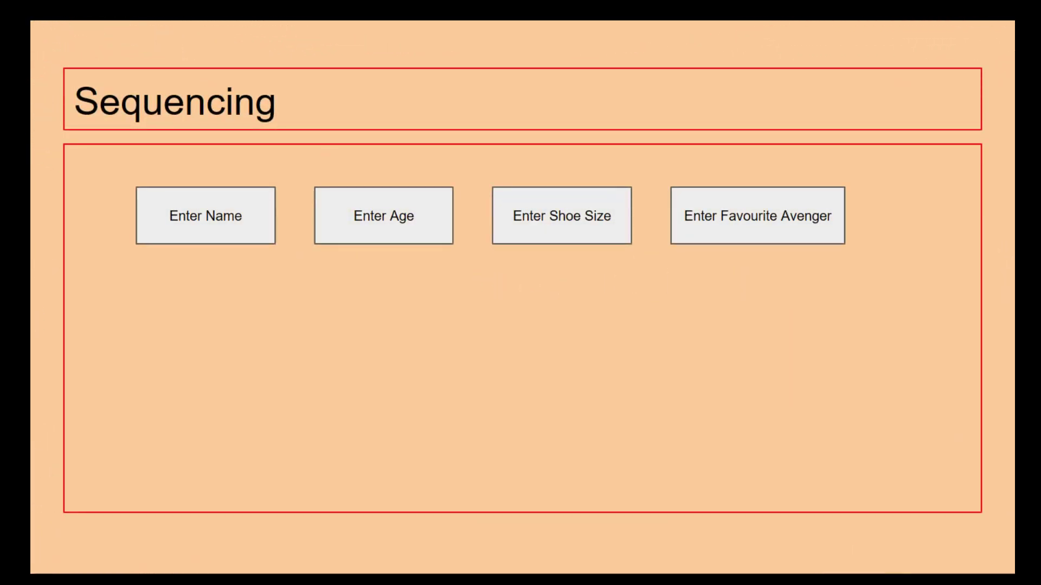
Circle the Enter Name step on the Sequencing slide in red pen
{"action": "left_click", "coordinate": [96, 561]}
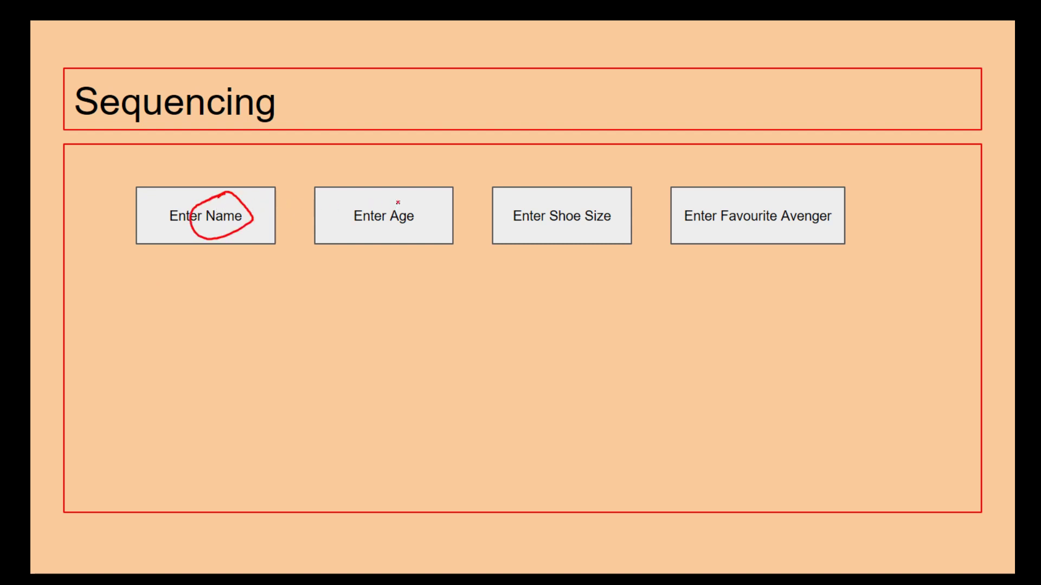
{"action": "left_click_drag", "start_coordinate": [259, 232], "coordinate": [325, 213]}
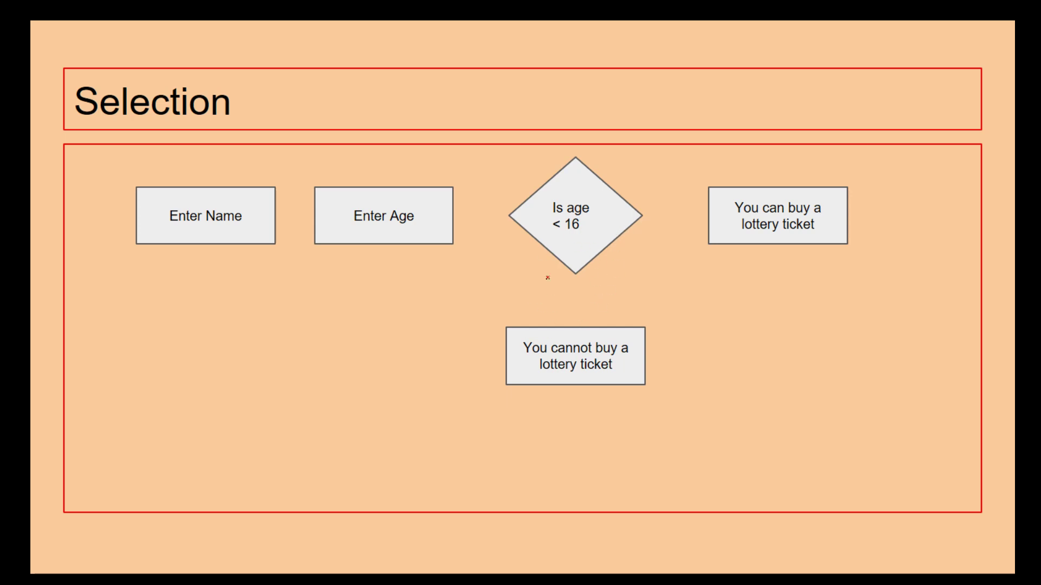
Draw red arrows Enter Name → Enter Age → age check, a branch down to 'cannot buy', and onward
{"action": "left_click_drag", "start_coordinate": [272, 216], "coordinate": [318, 216]}
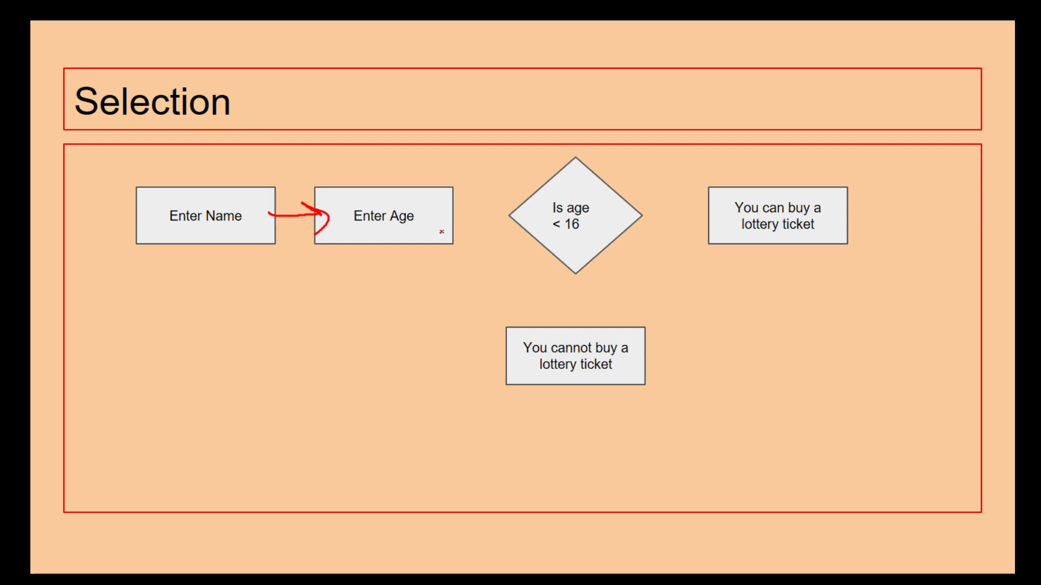
{"action": "left_click_drag", "start_coordinate": [454, 216], "coordinate": [514, 216]}
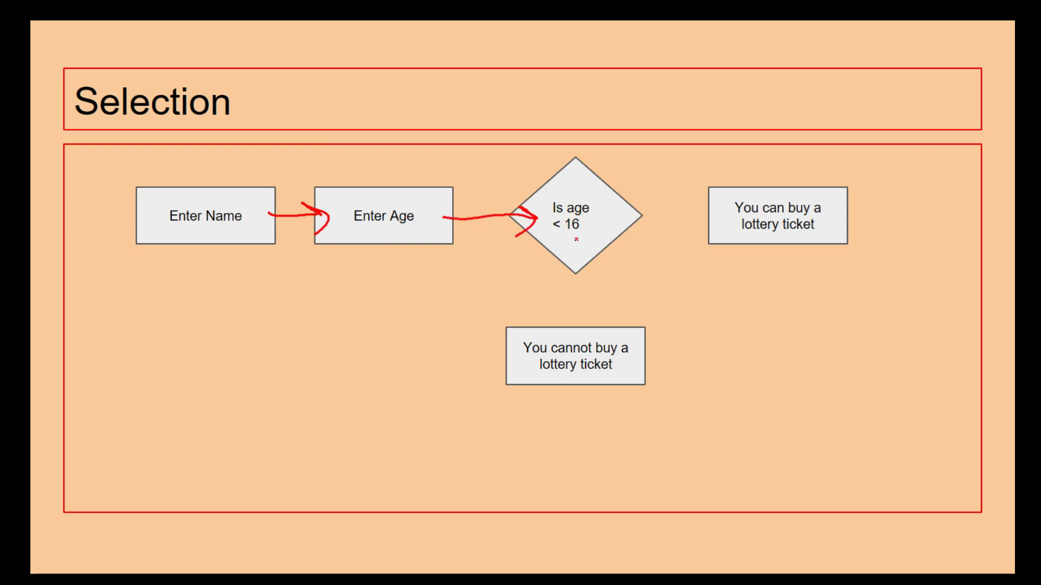
{"action": "left_click_drag", "start_coordinate": [572, 279], "coordinate": [567, 332]}
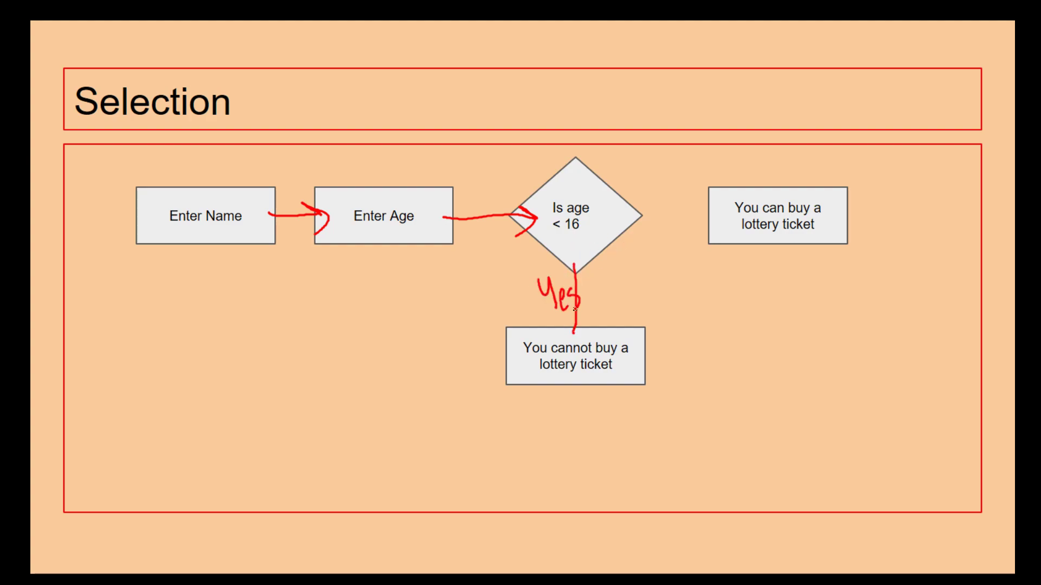
{"action": "left_click_drag", "start_coordinate": [644, 215], "coordinate": [710, 219]}
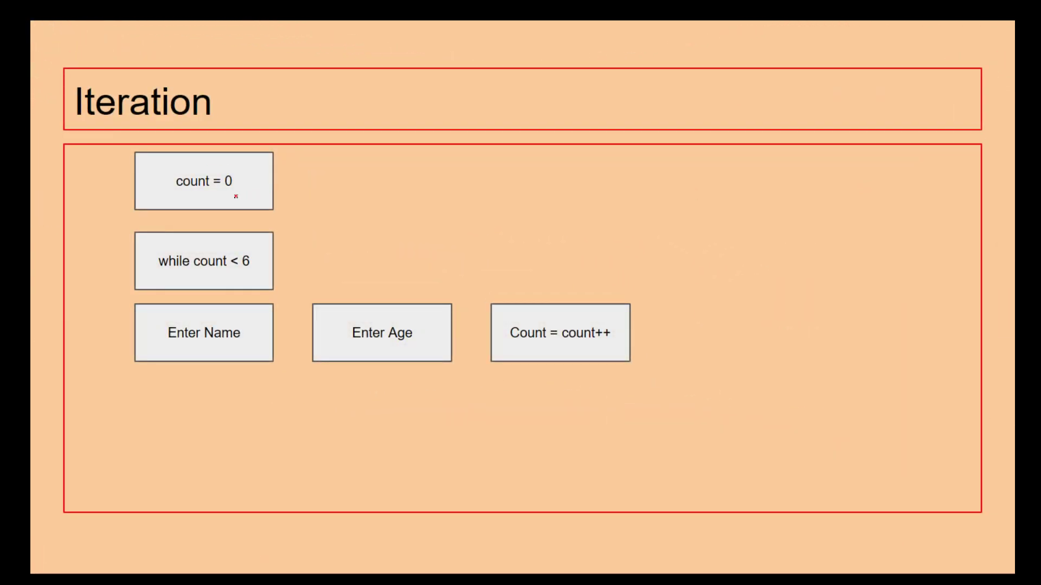
{"action": "mouse_move", "coordinate": [295, 366]}
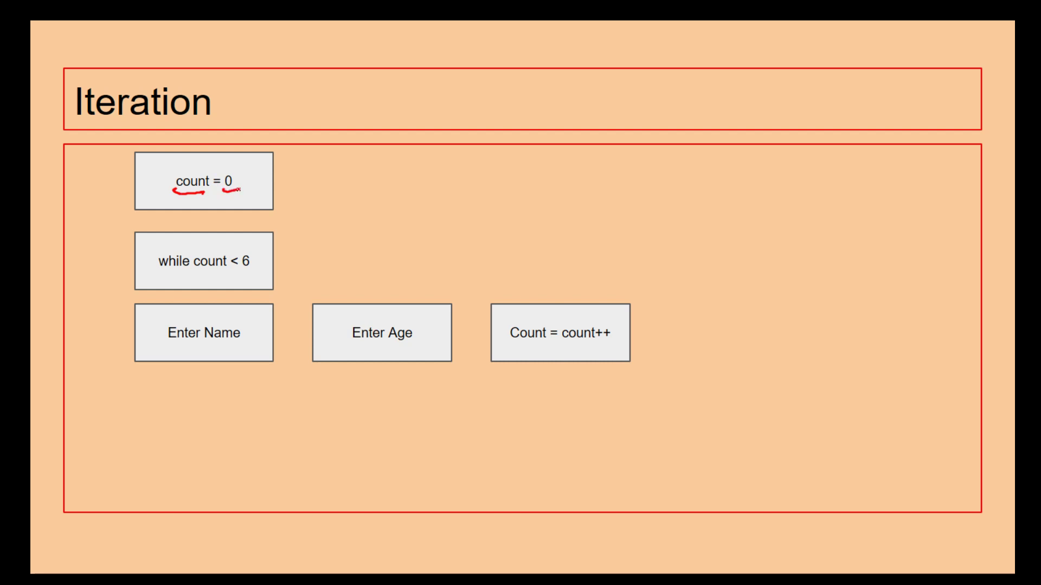
Draw red arrows from count = 0 to while count < 6, down to Enter Name and toward Enter Age
{"action": "left_click_drag", "start_coordinate": [206, 206], "coordinate": [216, 239]}
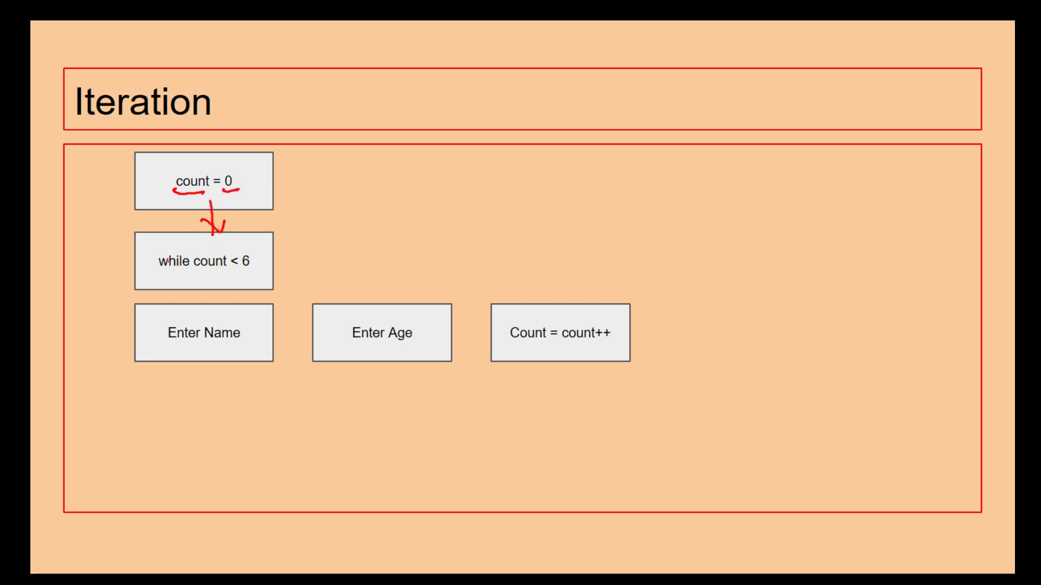
{"action": "left_click_drag", "start_coordinate": [219, 292], "coordinate": [219, 313]}
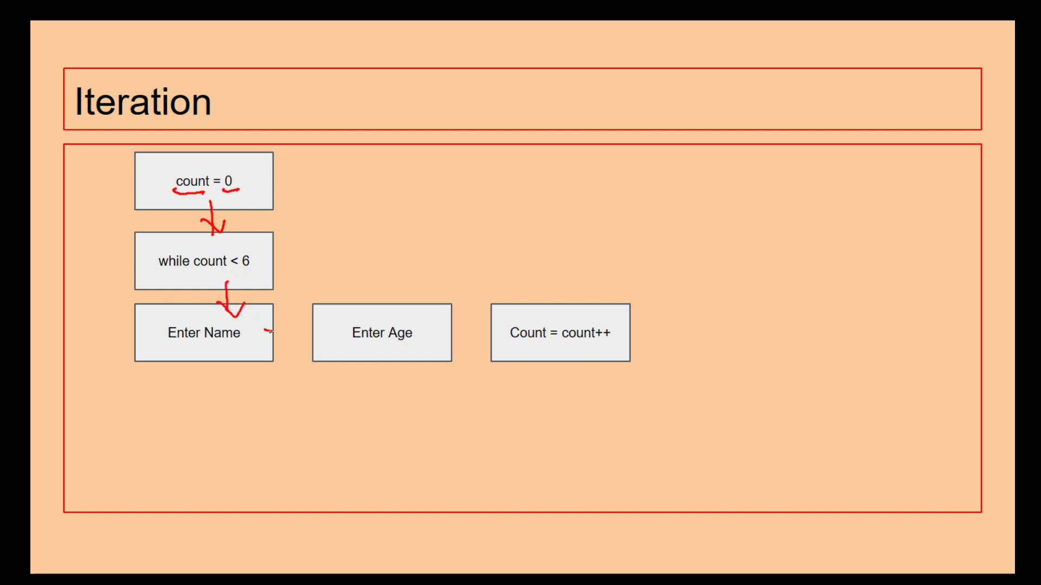
{"action": "left_click_drag", "start_coordinate": [272, 332], "coordinate": [319, 331]}
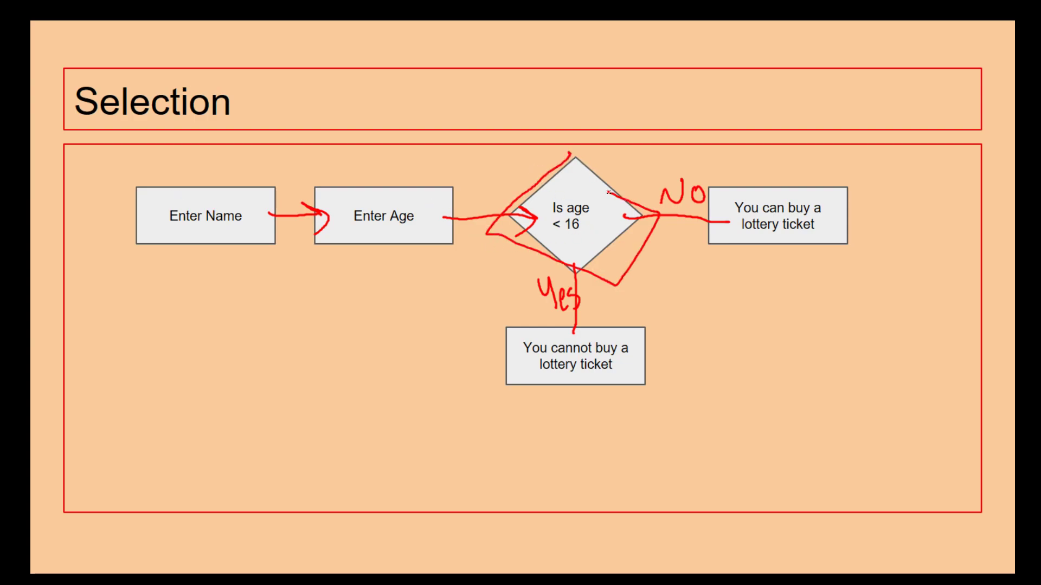
Sketch and undo a mark below the flowchart, then draw a red line up from count = 0
{"action": "left_click_drag", "start_coordinate": [259, 312], "coordinate": [282, 425]}
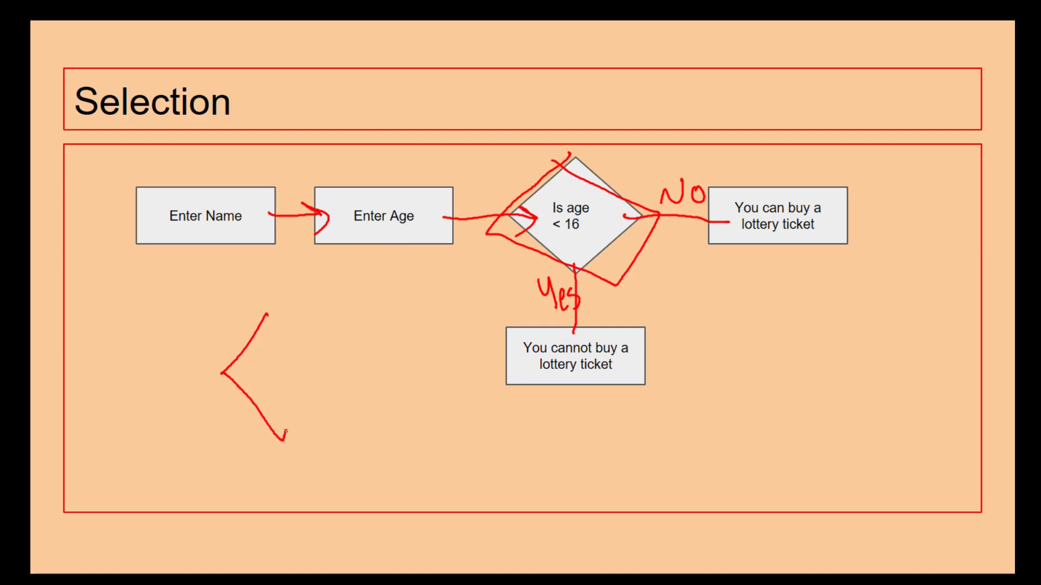
{"action": "key", "text": "ctrl+z"}
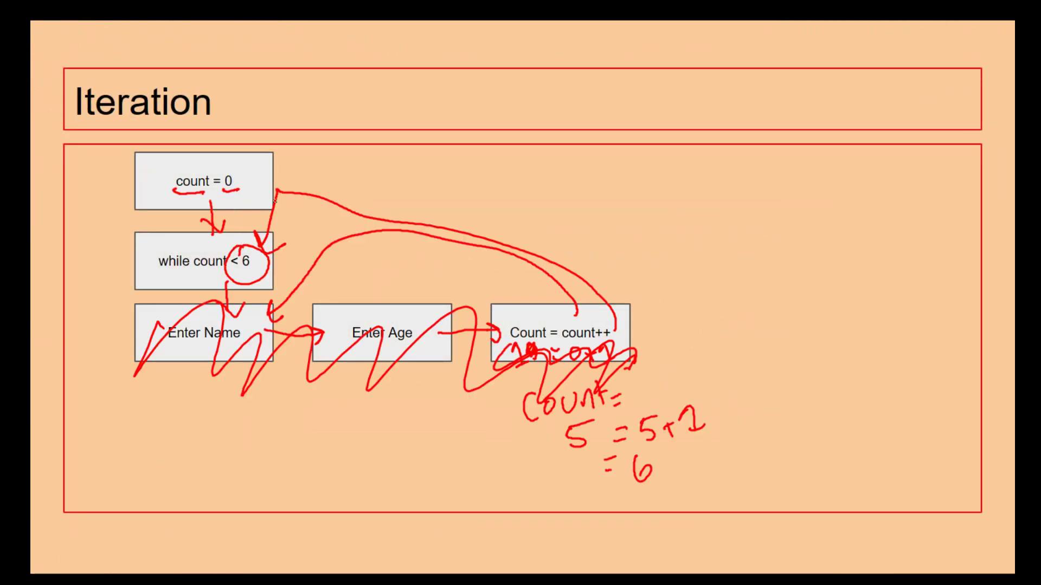
{"action": "left_click_drag", "start_coordinate": [266, 182], "coordinate": [339, 132]}
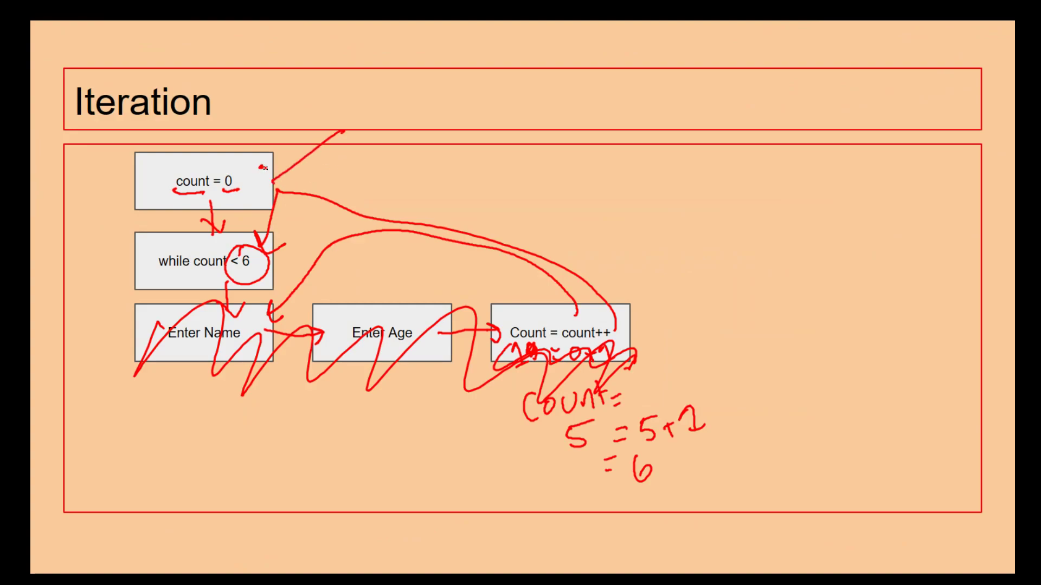